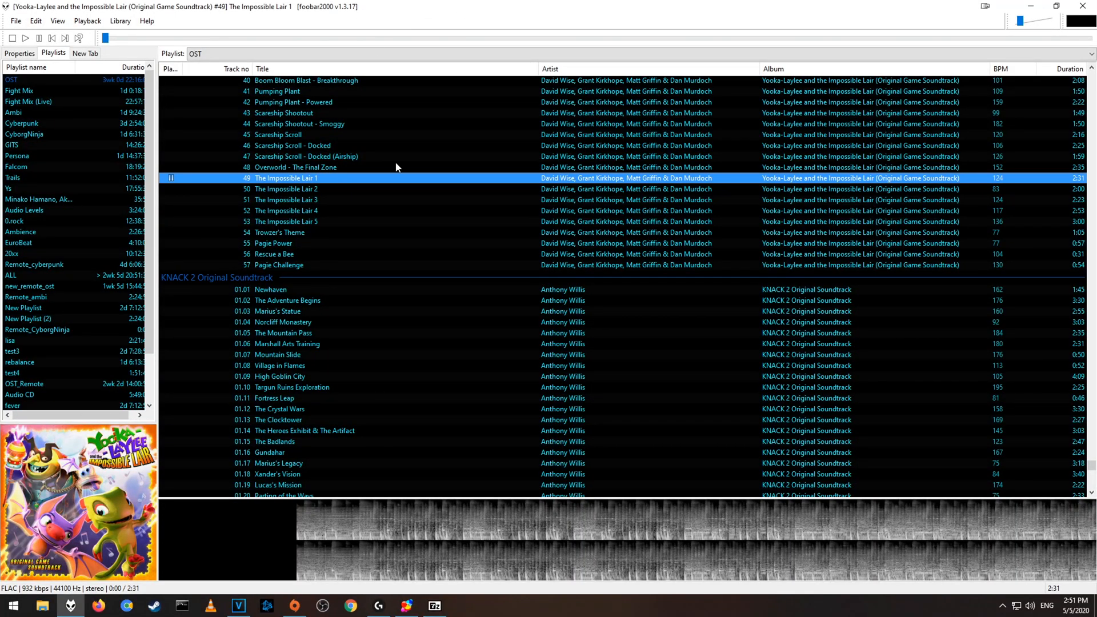
mouse_move(424, 305)
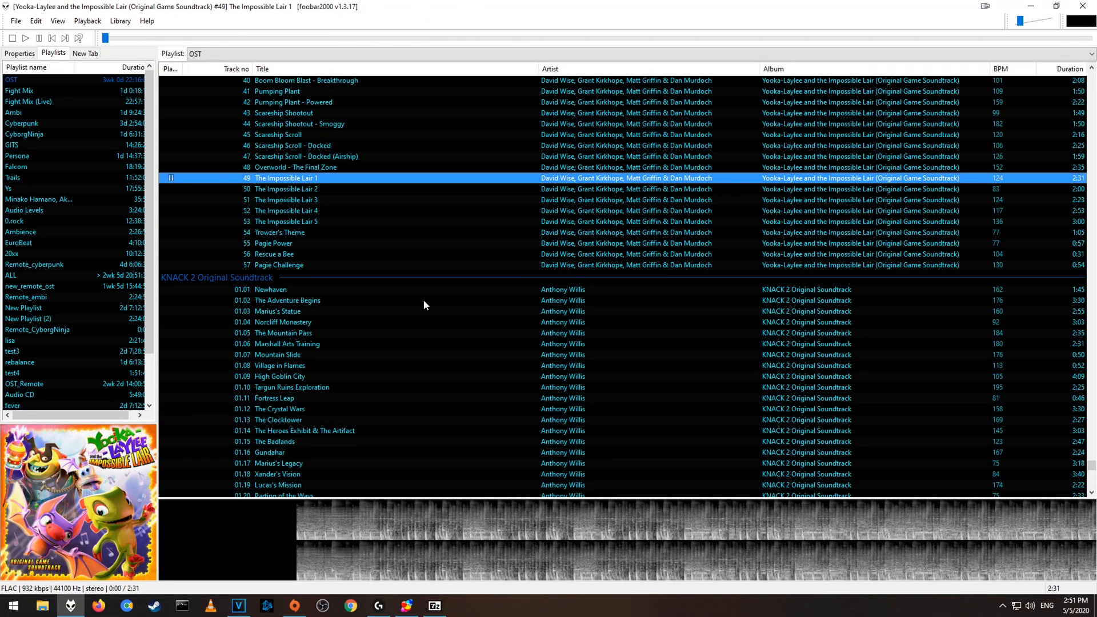
mouse_move(335, 221)
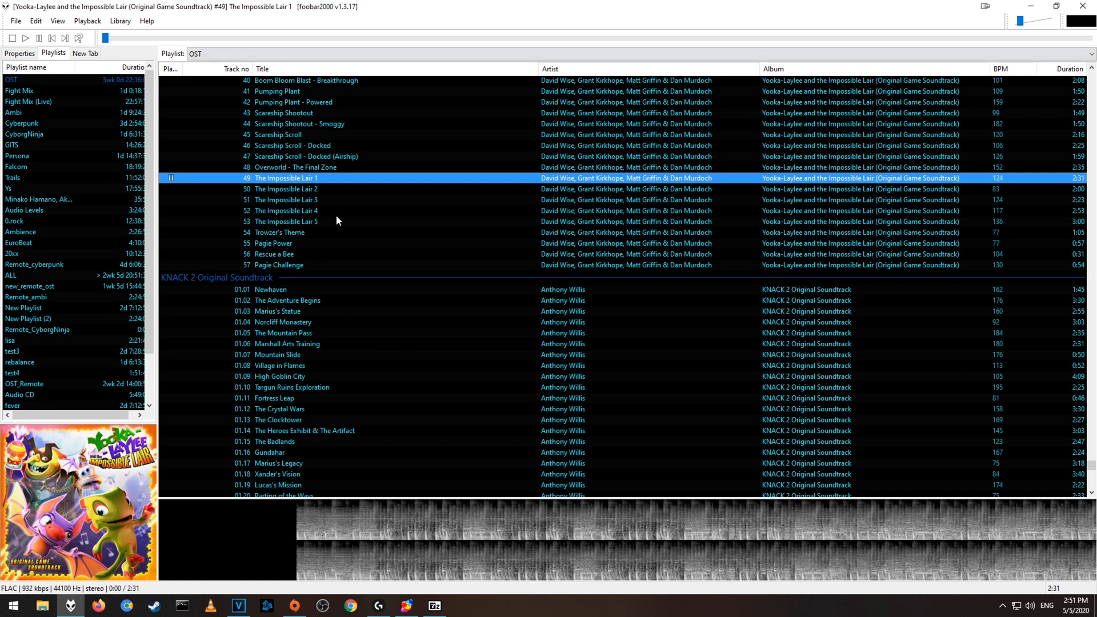
mouse_move(452, 371)
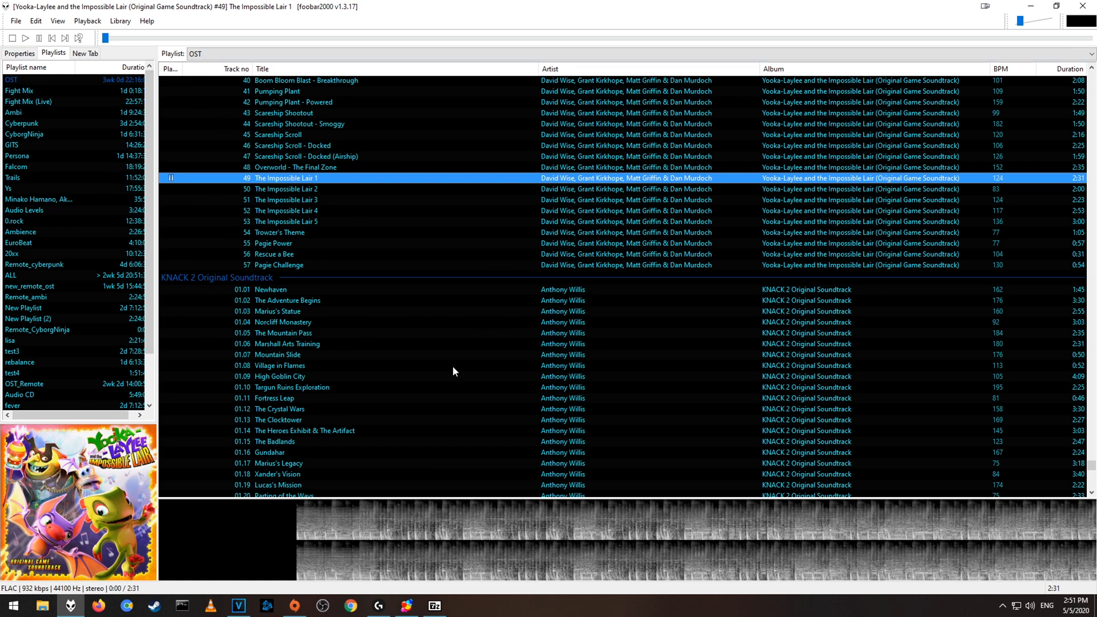
mouse_move(334, 179)
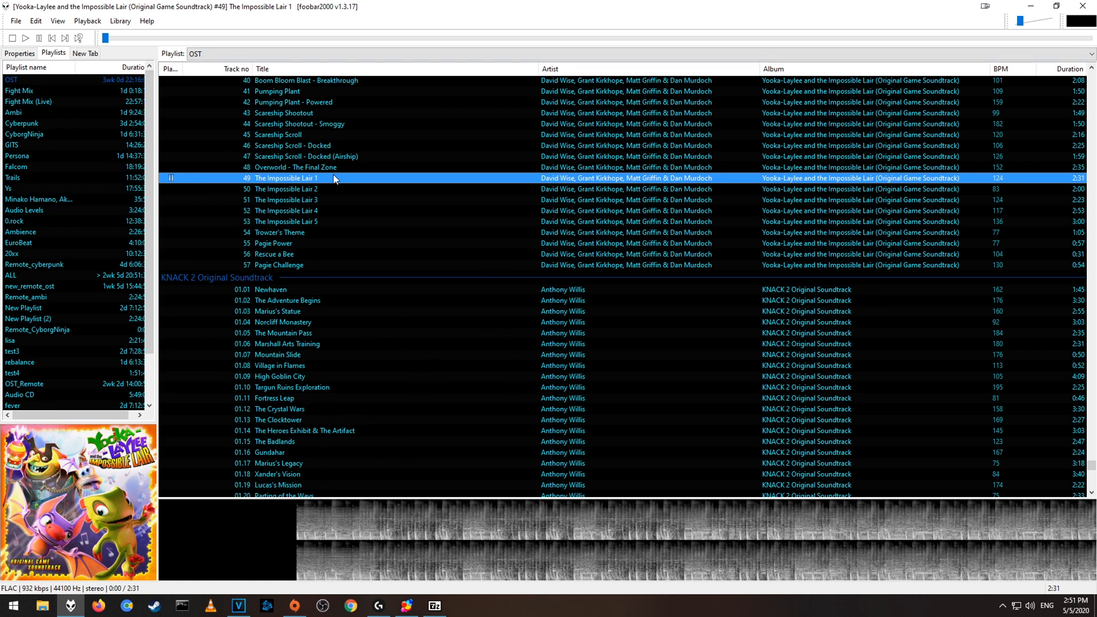
mouse_move(363, 278)
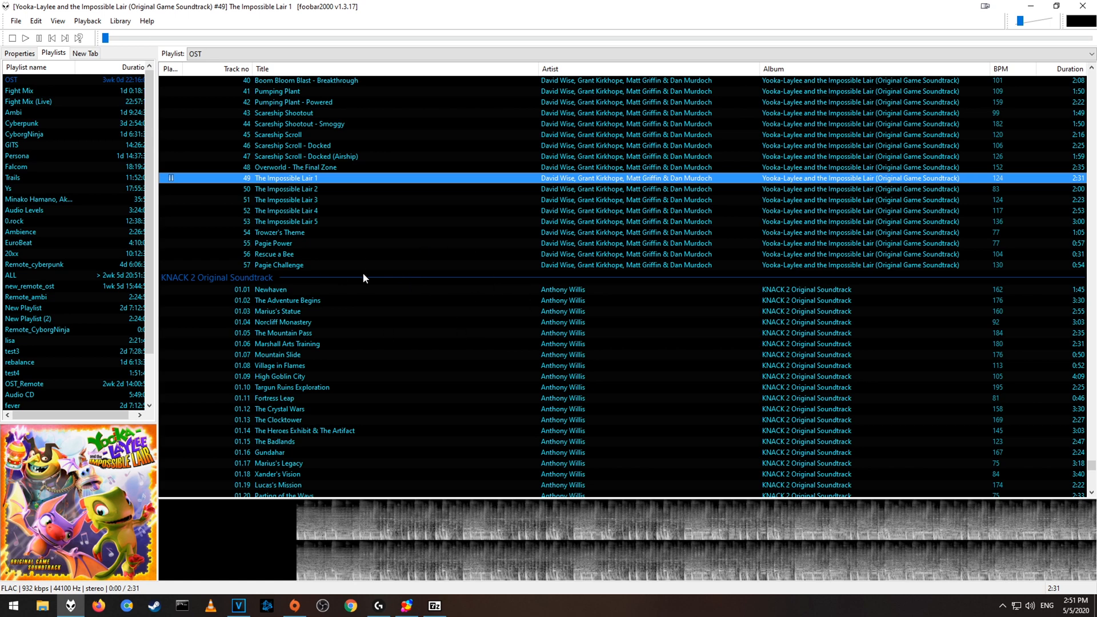
mouse_move(306, 431)
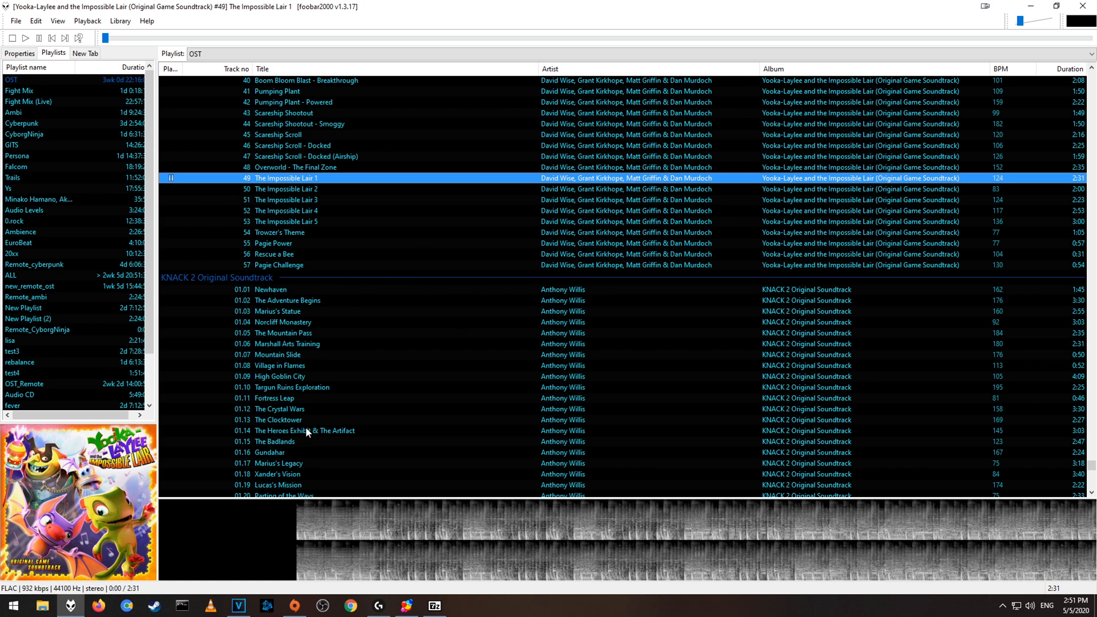
mouse_move(126, 535)
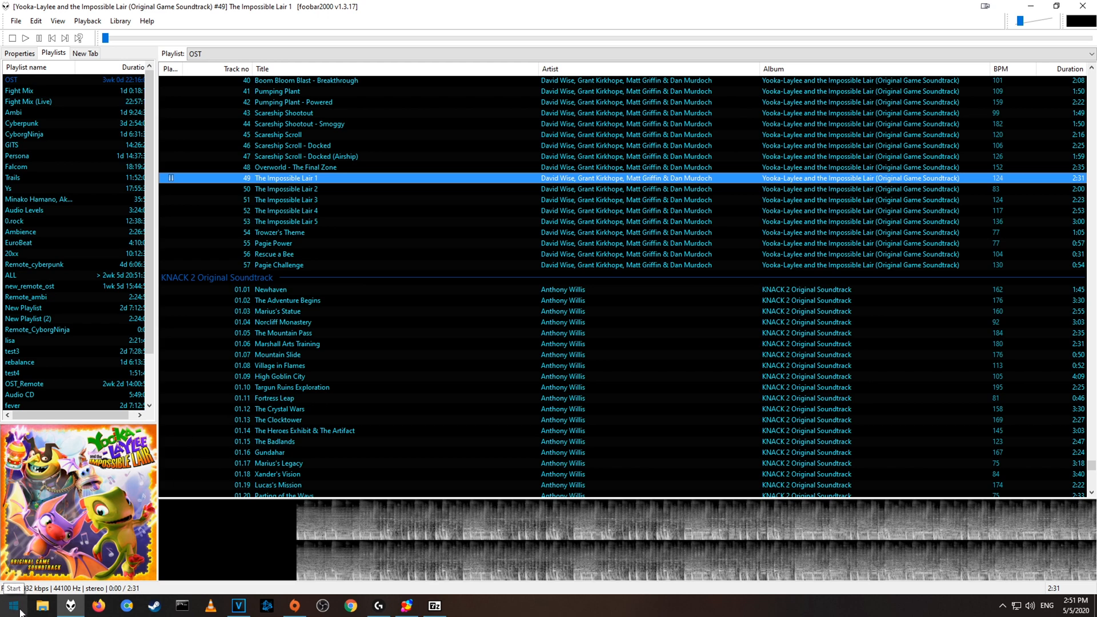
- Search the Start menu for 'sound' to surface Change sound card settings
click(12, 605)
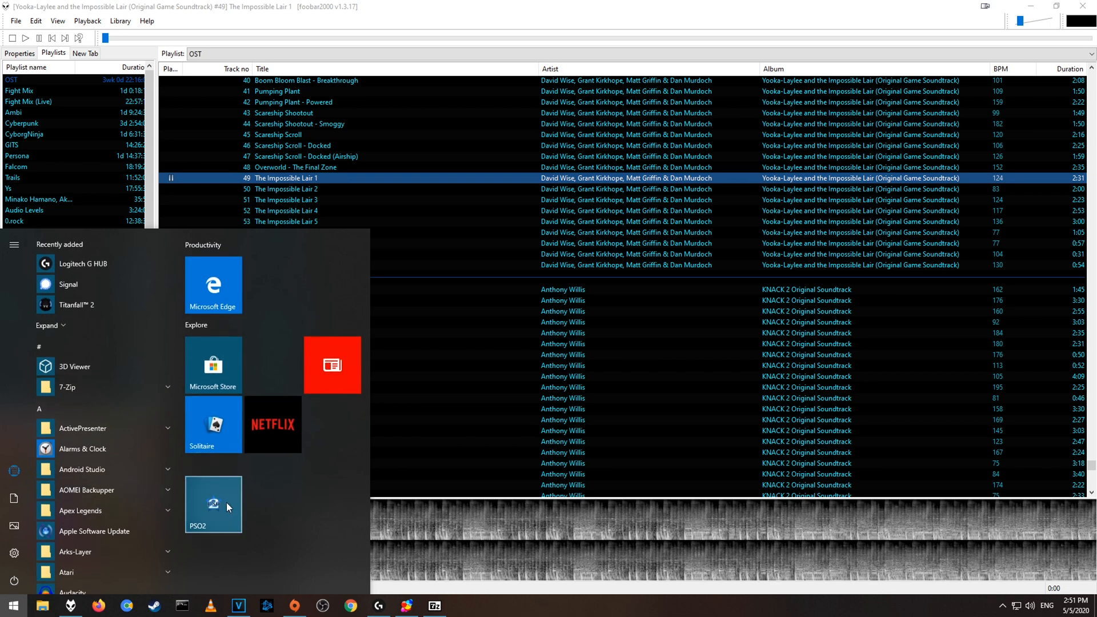
text(sound)
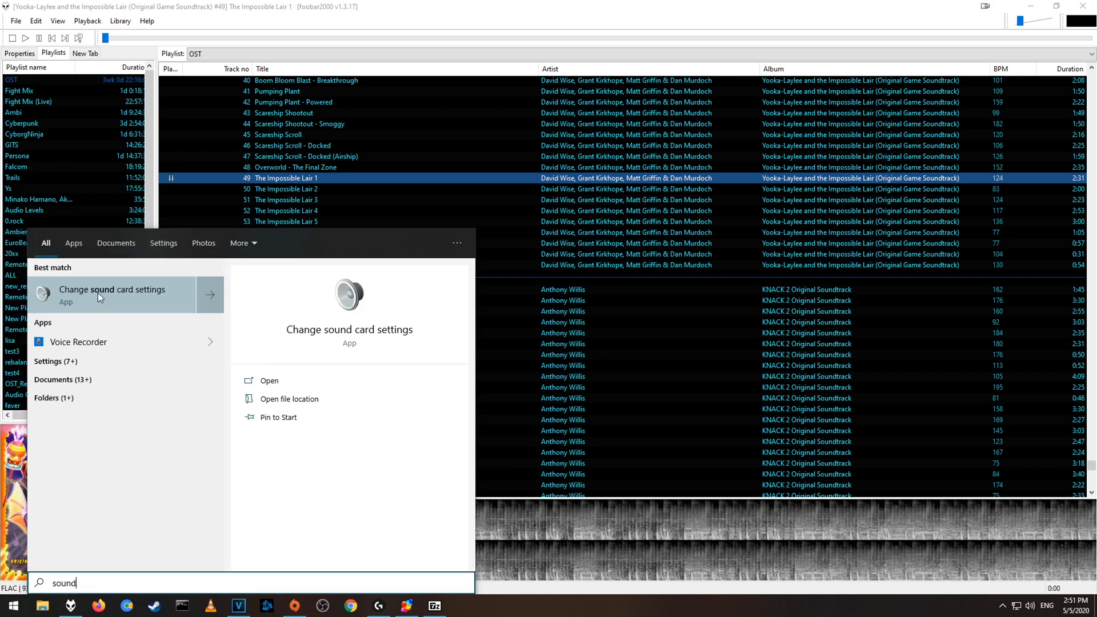
mouse_move(115, 311)
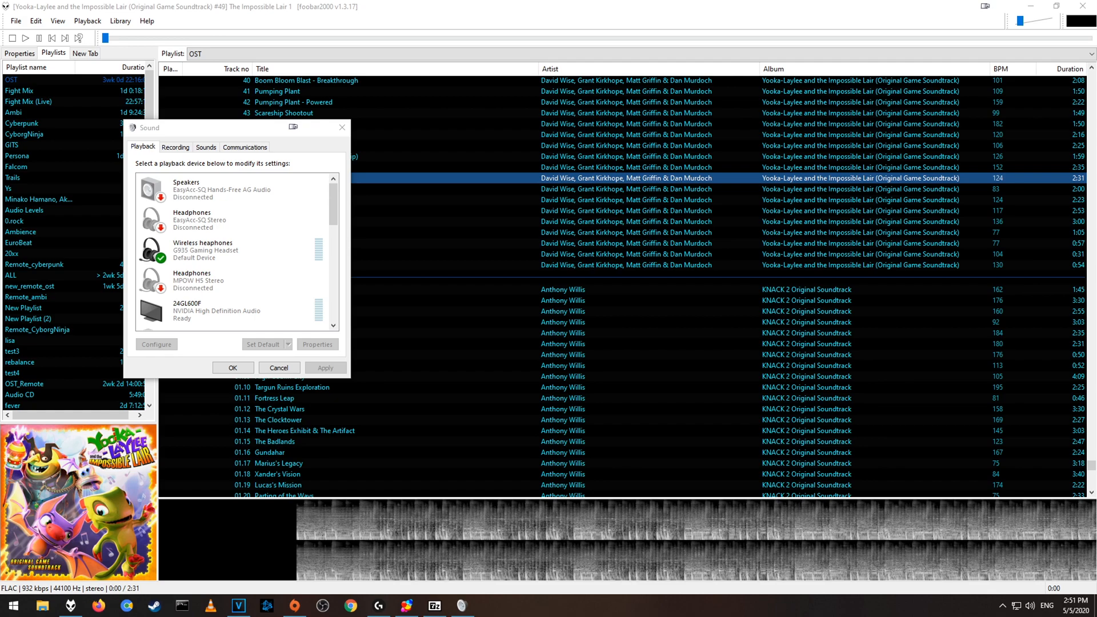
- Select Wireless headphones and scroll the playback device list down toward monitor audio out
click(224, 189)
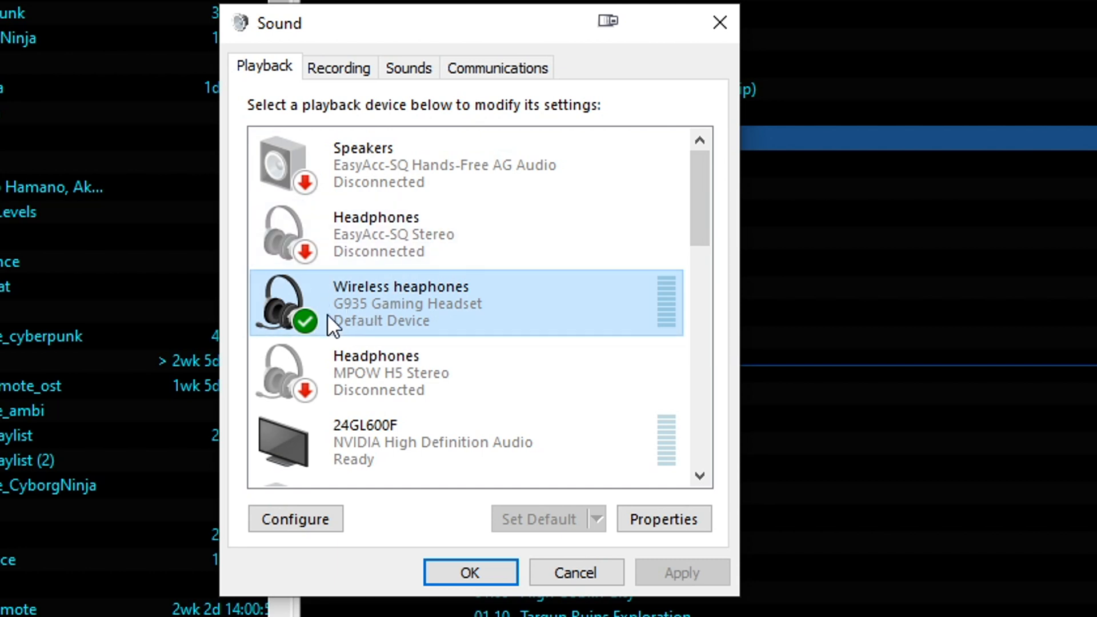
mouse_move(378, 314)
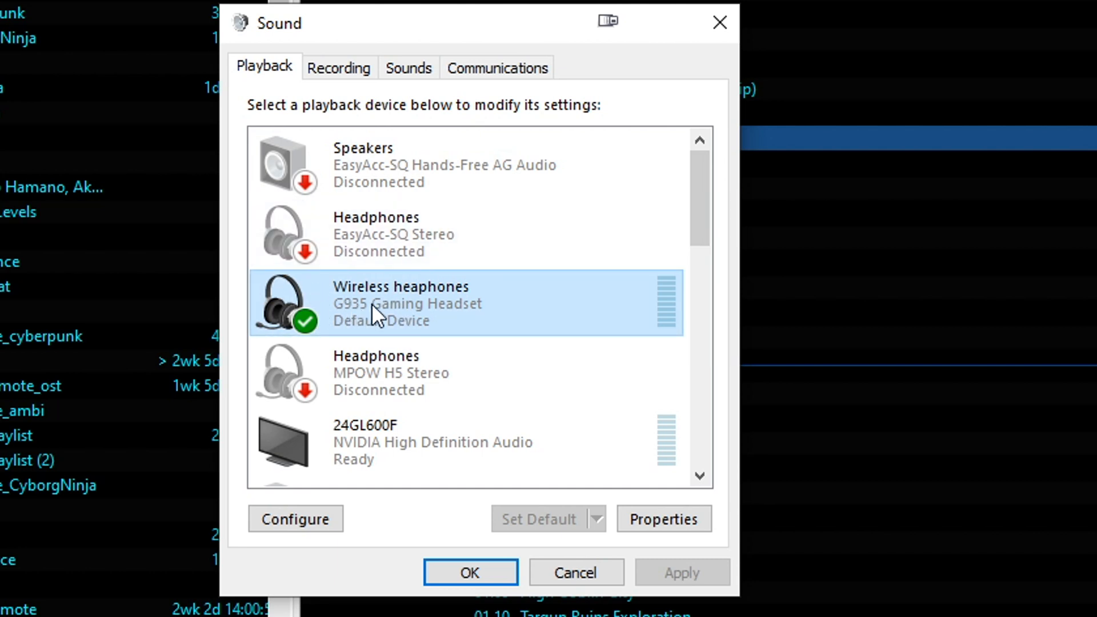
scroll(down, 3)
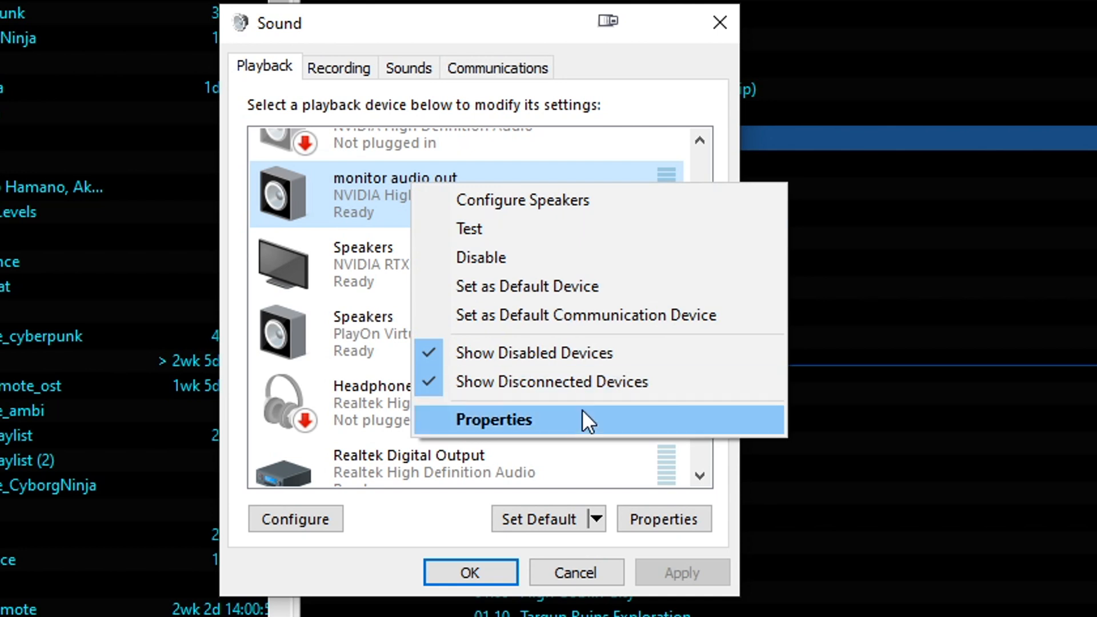
- Rename the monitor audio out device to 'ext. Speaker' in its properties
click(493, 418)
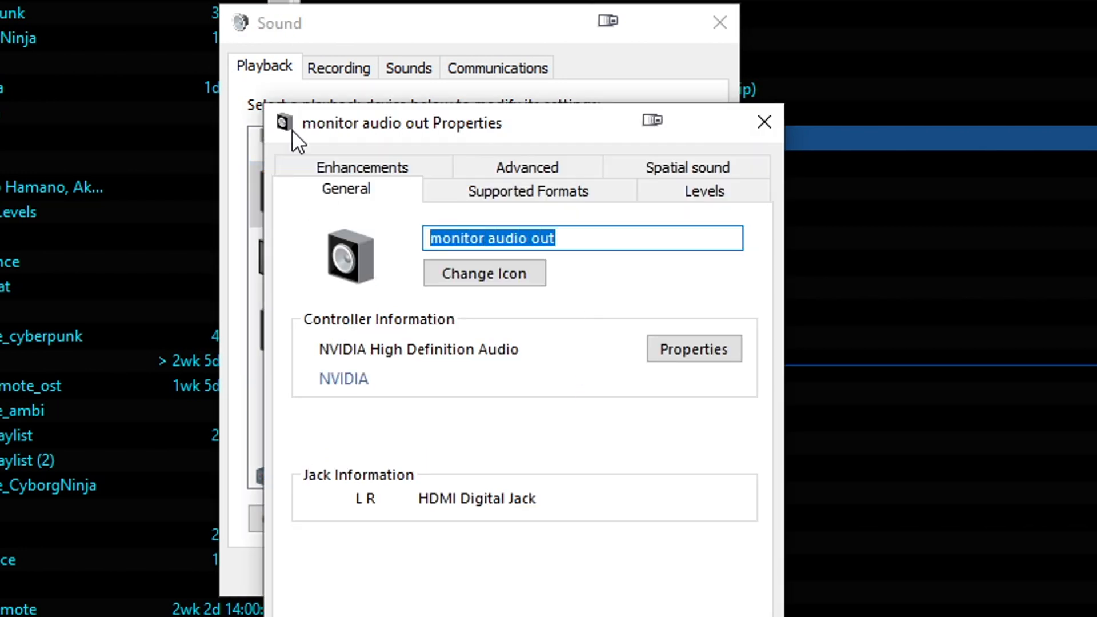
text(ext. Speak)
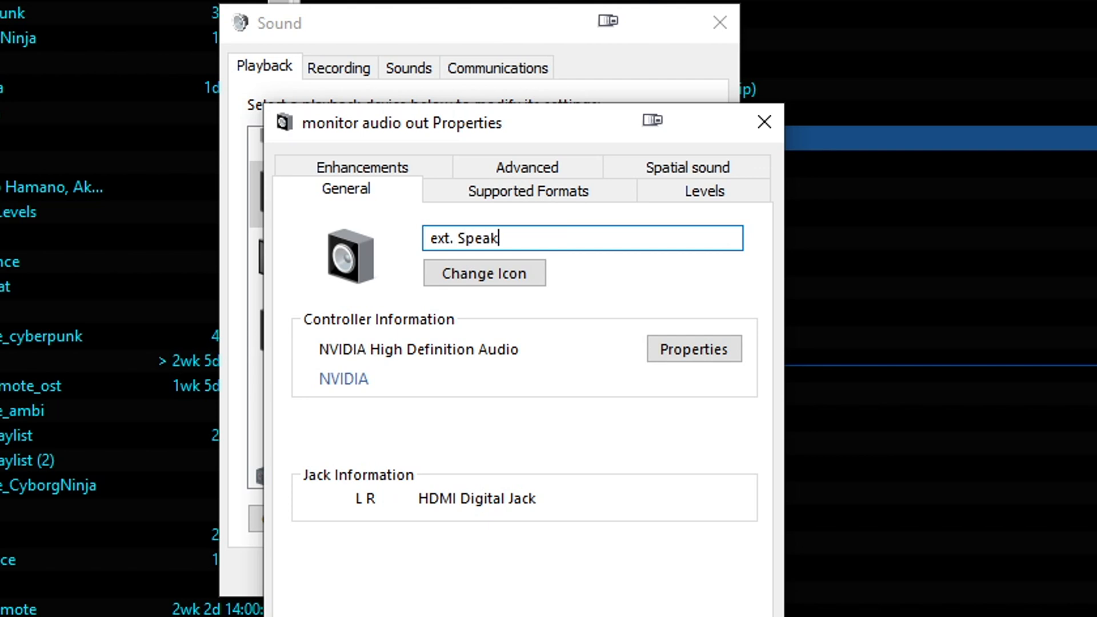
text(er)
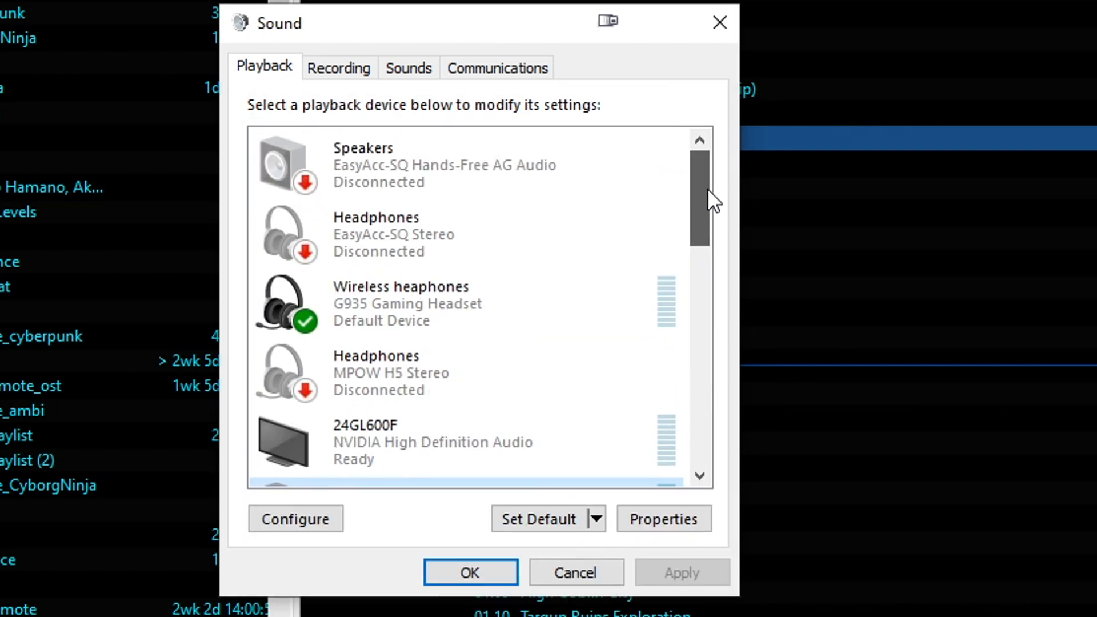
- Confirm the rename and bring foobar2000 back with the OST playlist showing
click(399, 303)
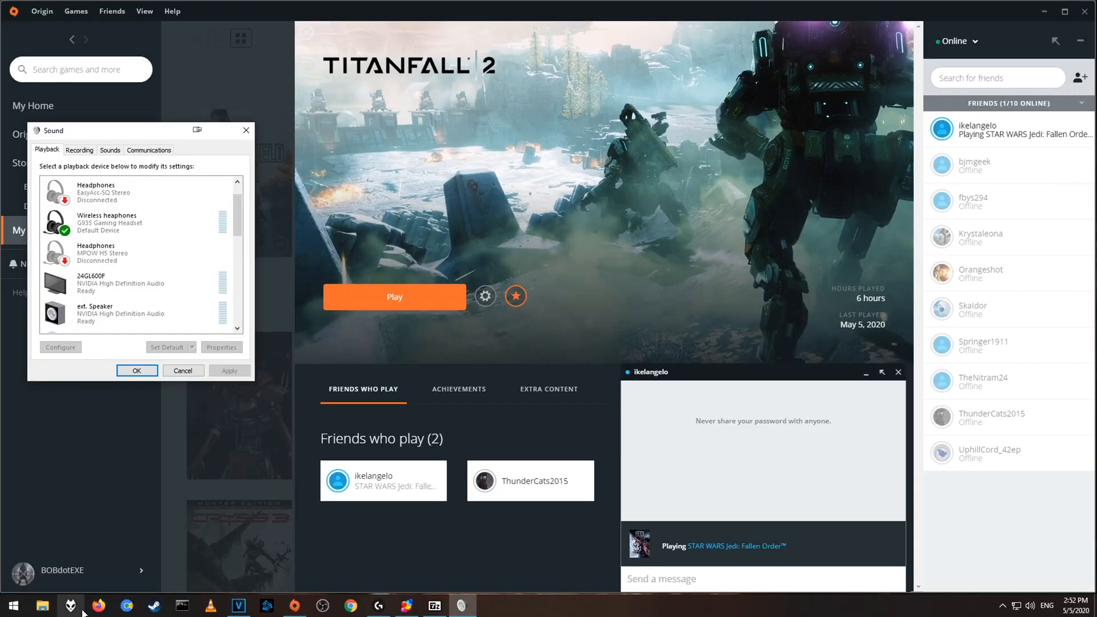
click(70, 605)
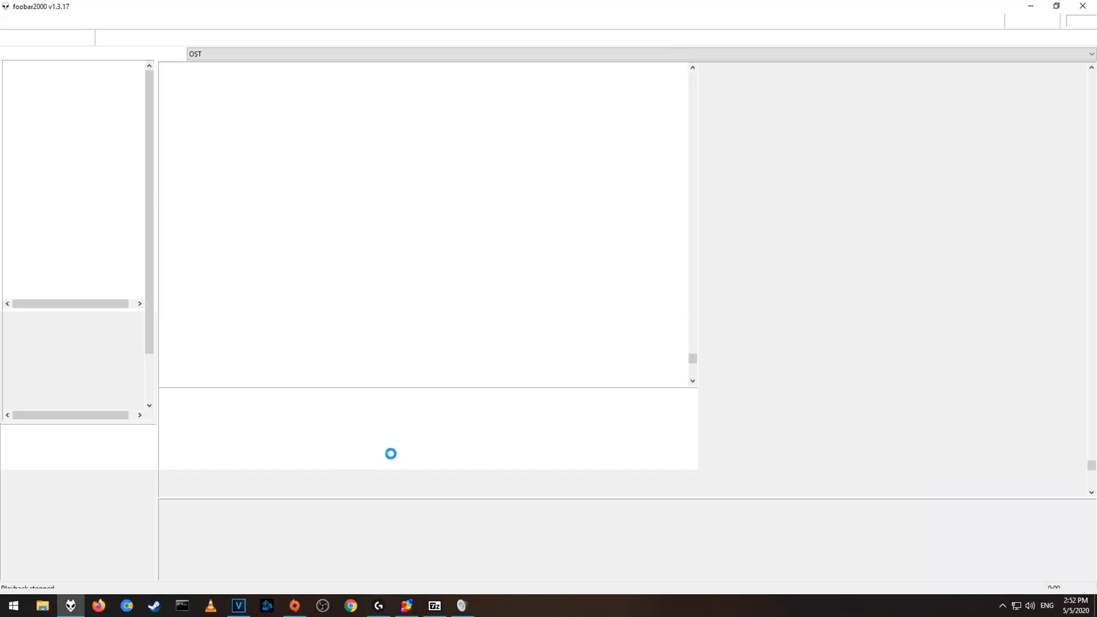
double_click(308, 178)
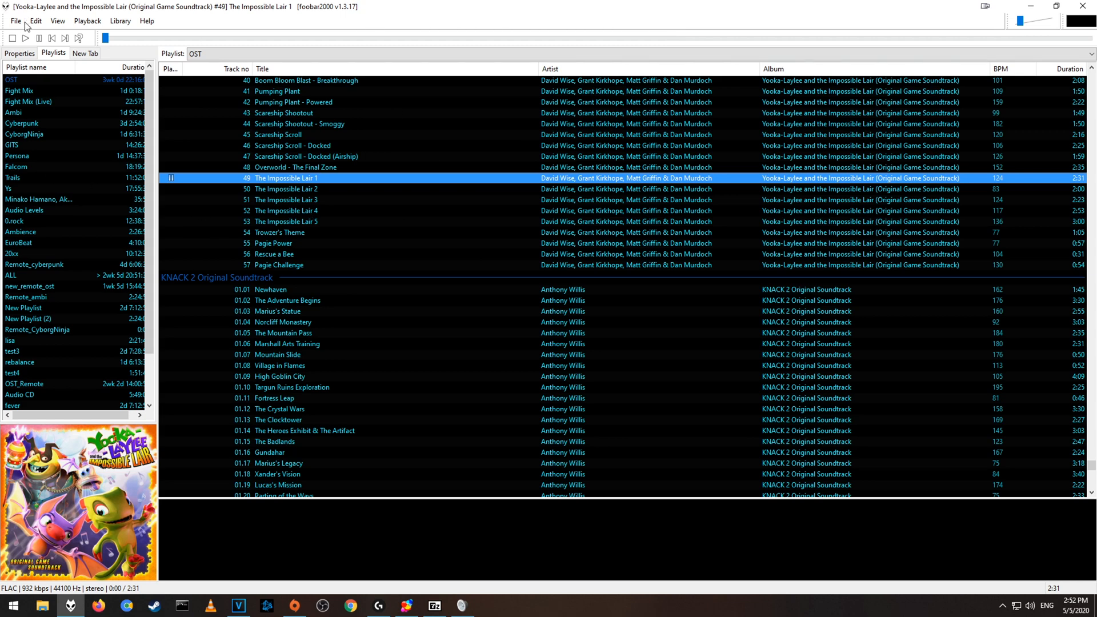
- Open File > Preferences at the Keyboard Shortcuts page
click(15, 20)
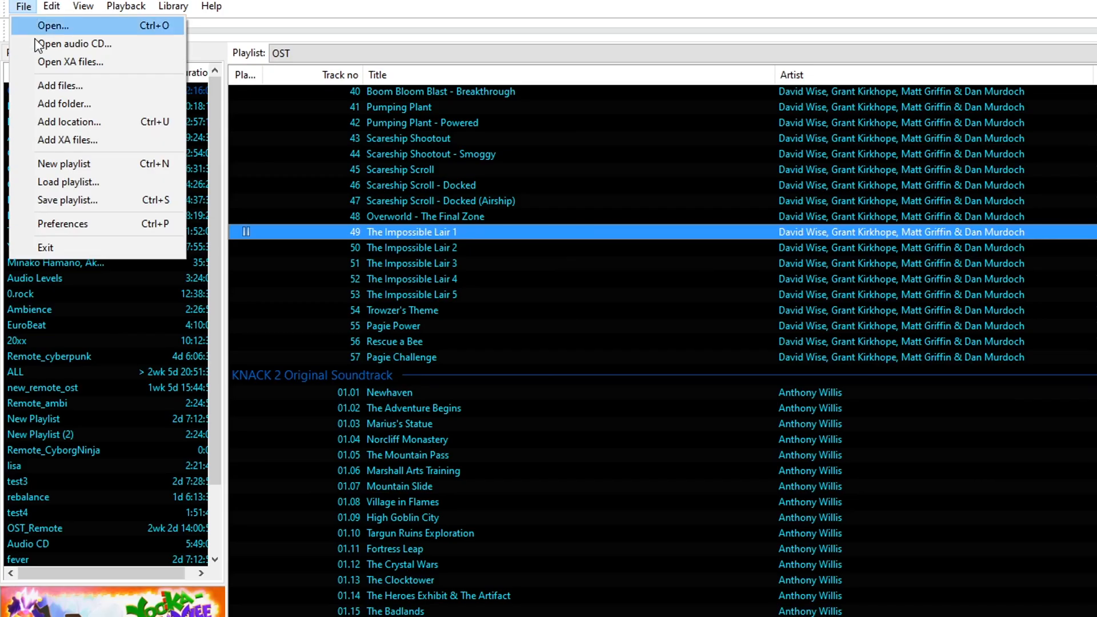
click(62, 224)
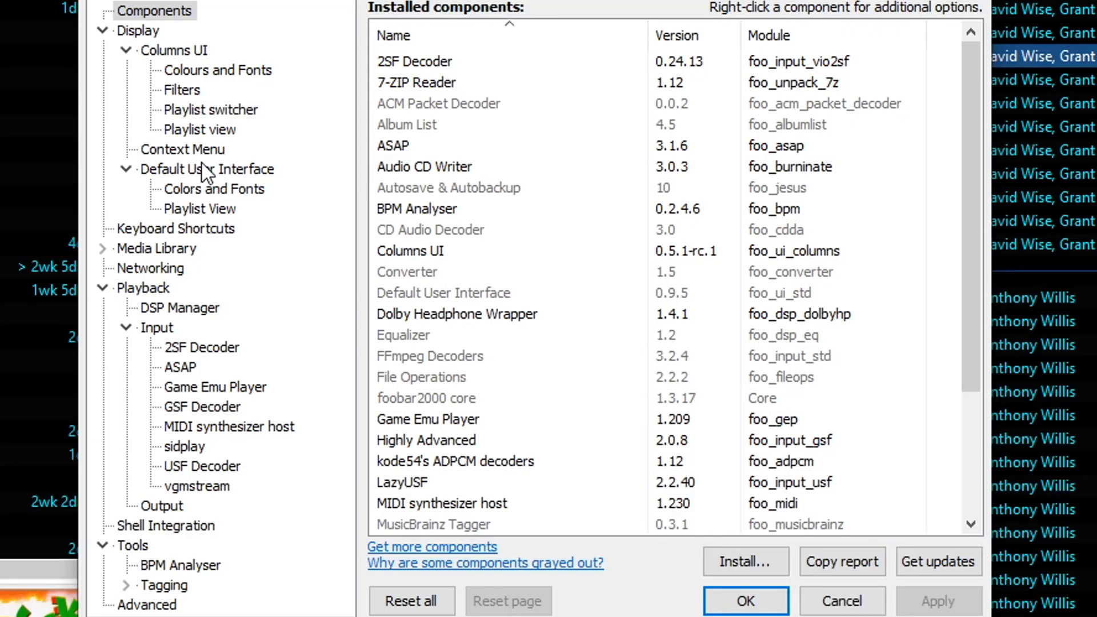
click(177, 228)
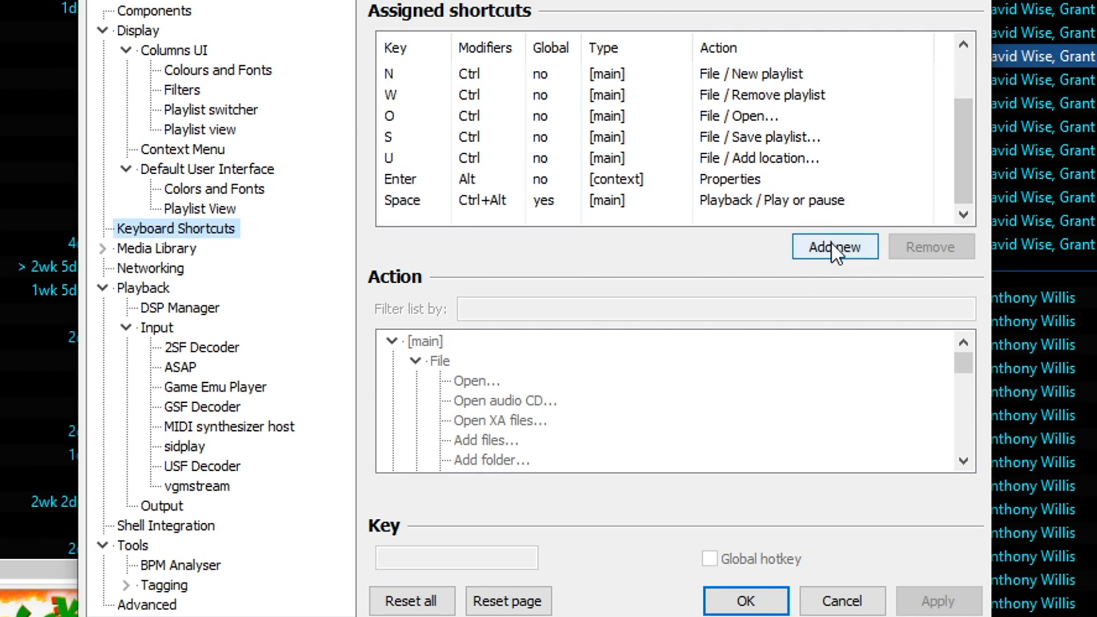
- Assign global hotkey Alt+Win+H to switch playback to Wireless headphones (G935)
click(834, 246)
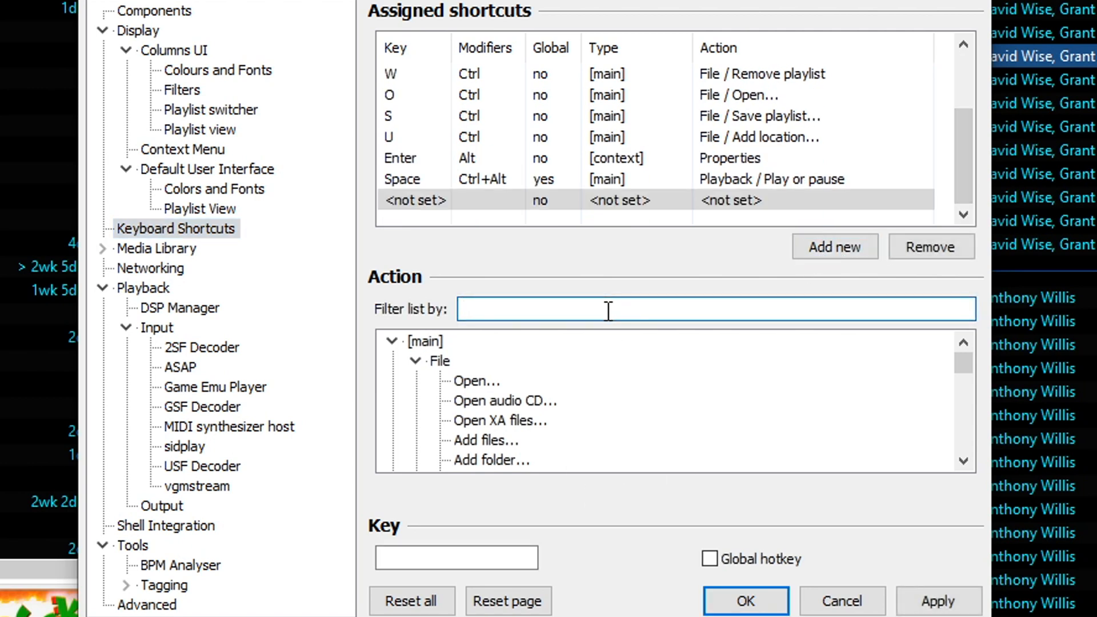
text(9)
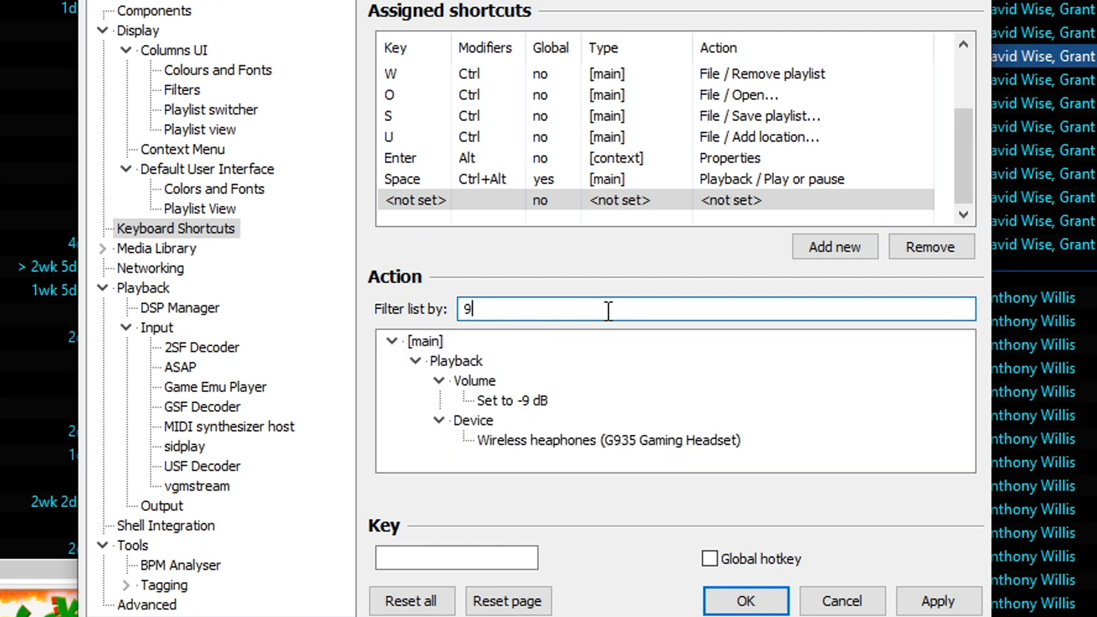
text(35)
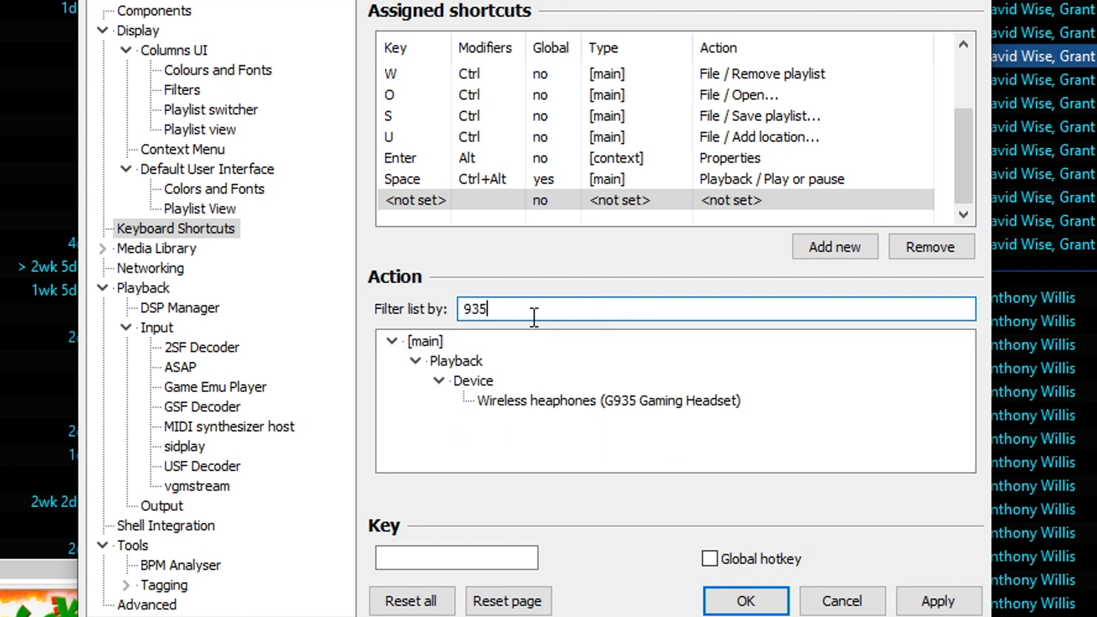
click(608, 400)
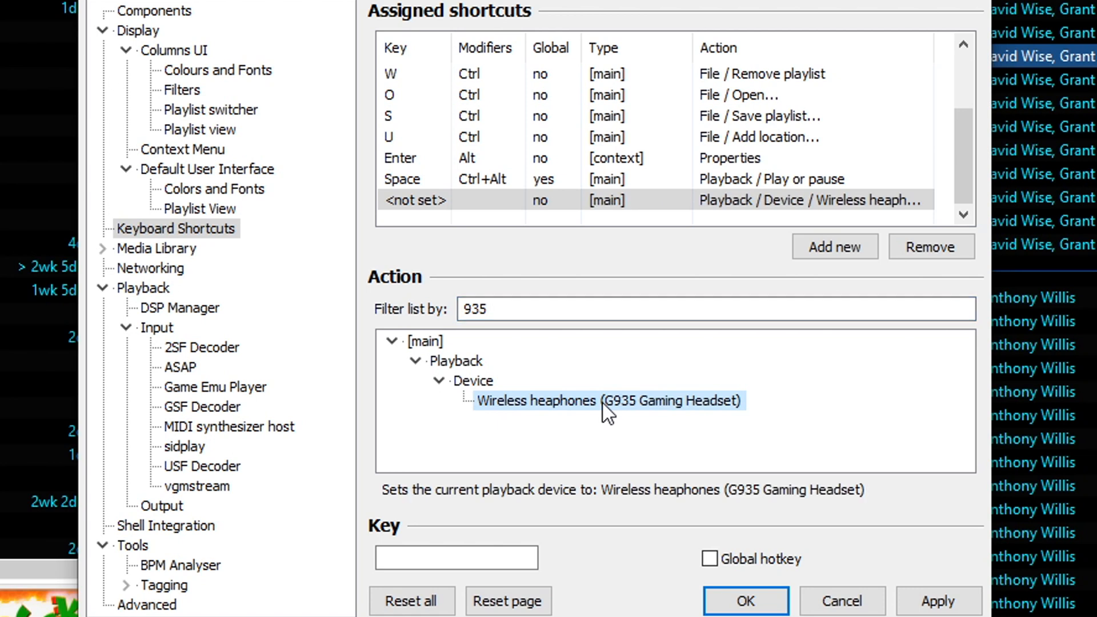
mouse_move(405, 591)
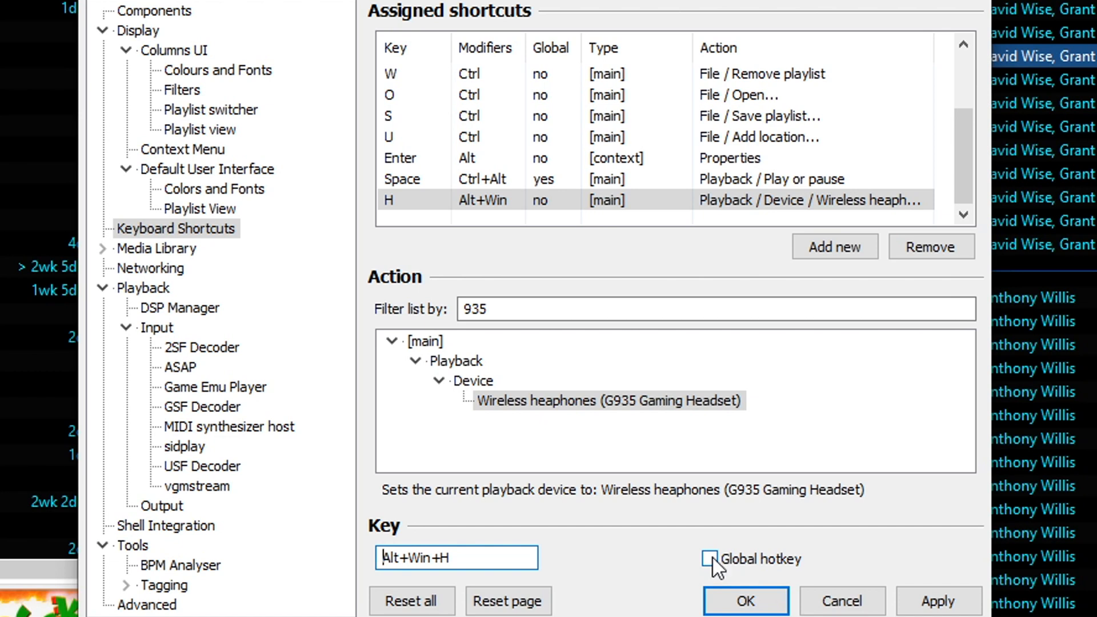
click(709, 558)
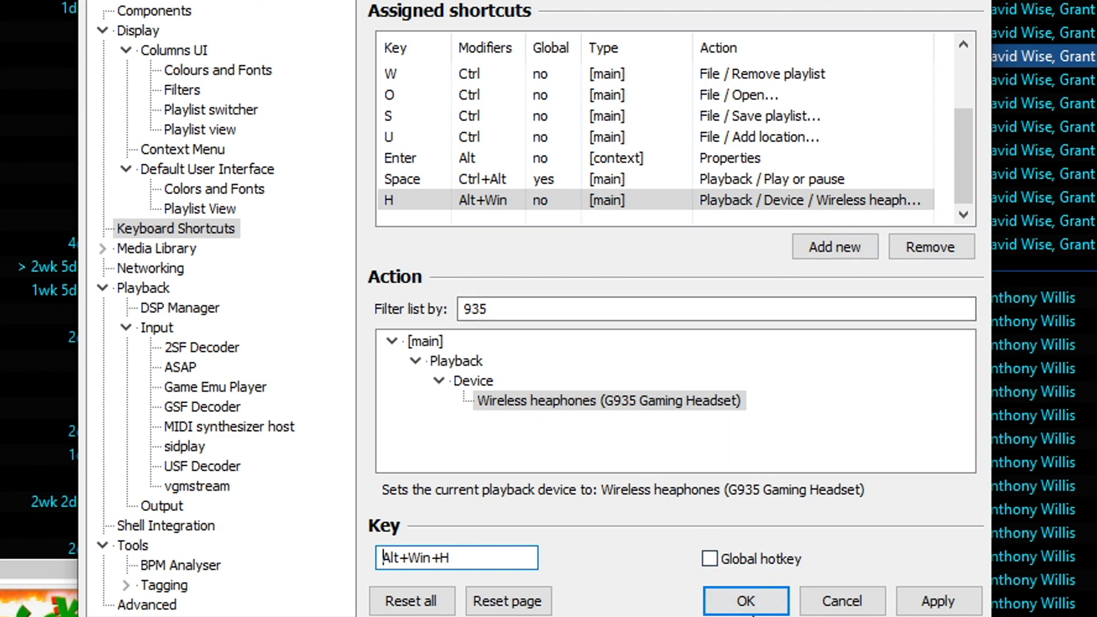
click(709, 559)
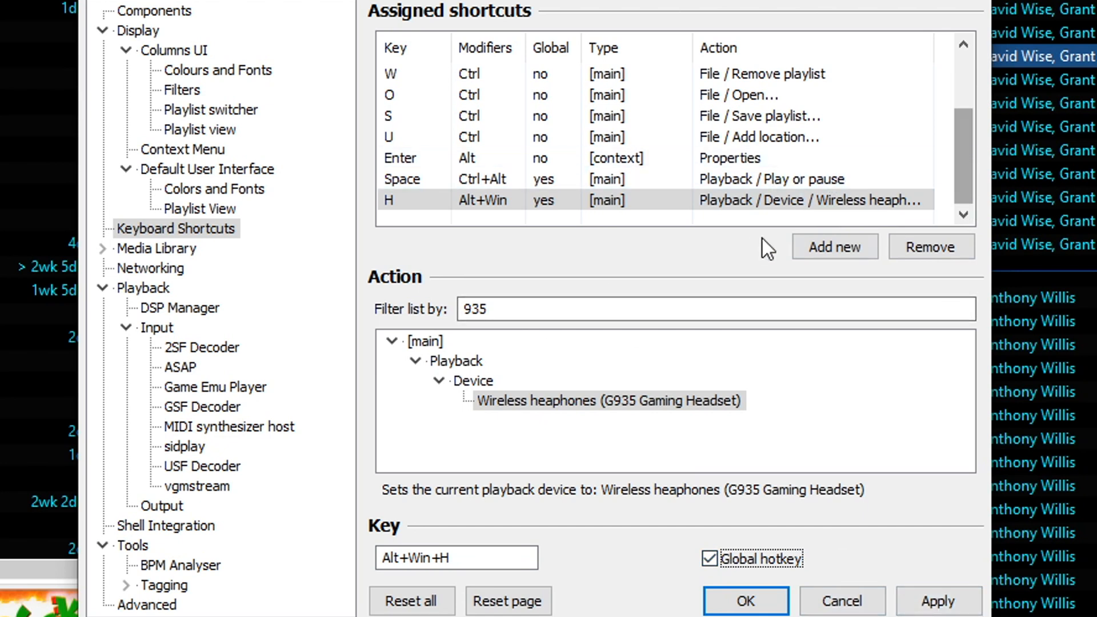
click(834, 246)
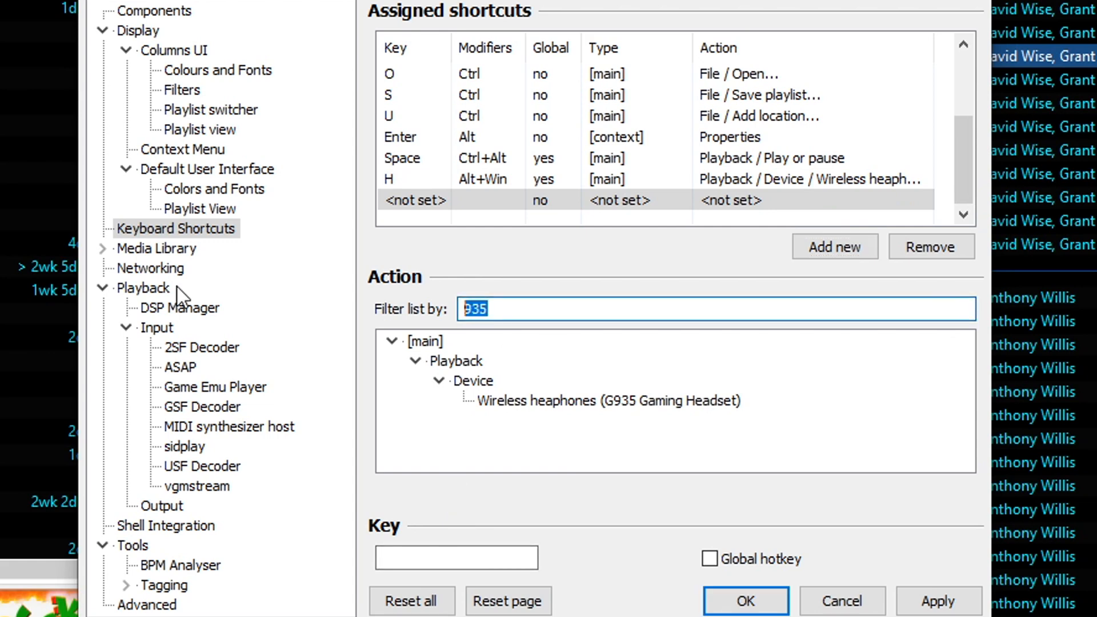
- Assign global hotkey Alt+Win+S to ext. Speaker, save preferences, and play 'The Impossible Lair 1'
text(speaker)
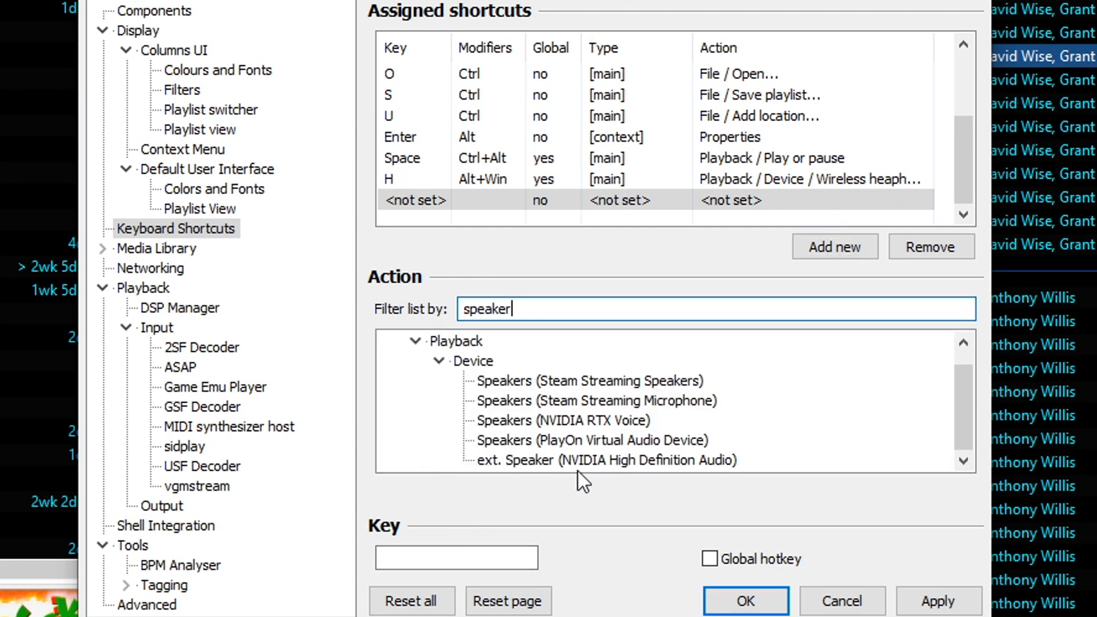
click(605, 459)
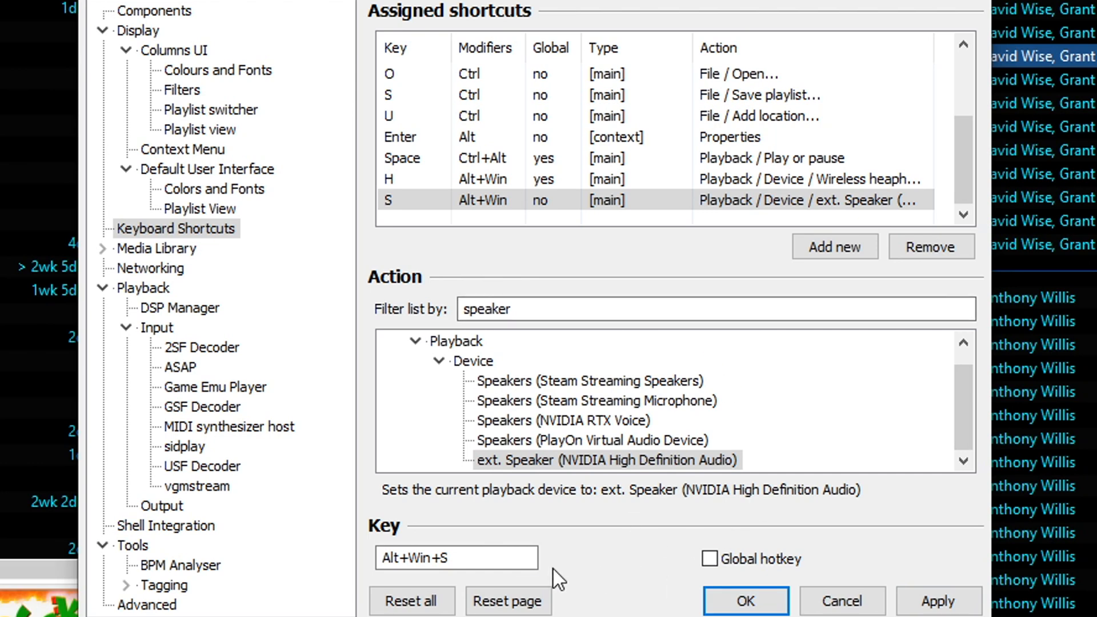
click(455, 558)
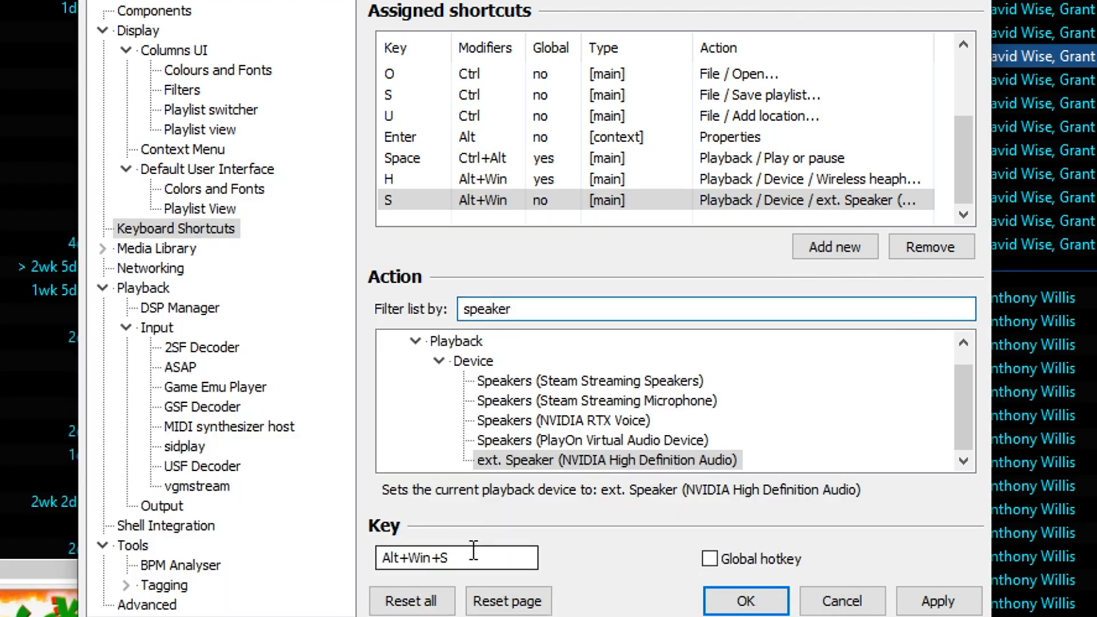
triple_click(456, 557)
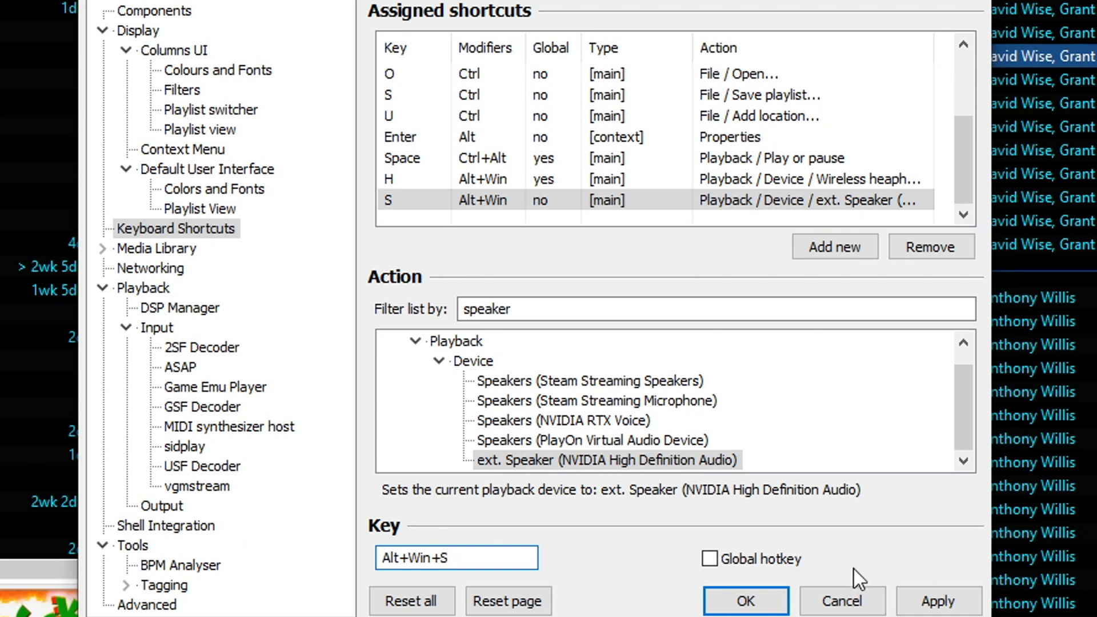
click(710, 558)
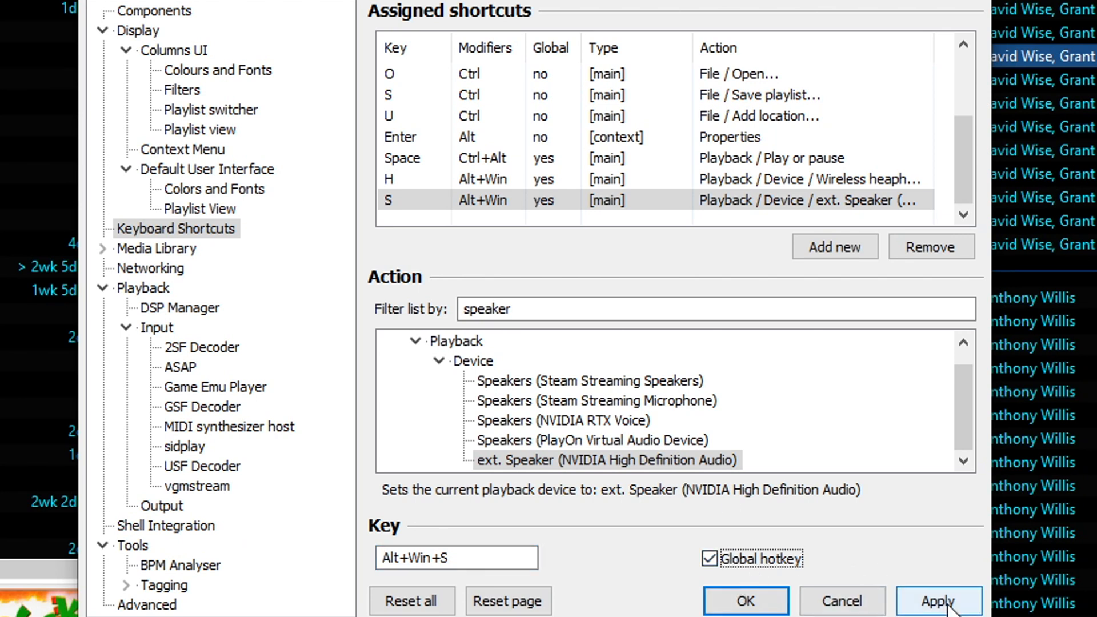
click(938, 601)
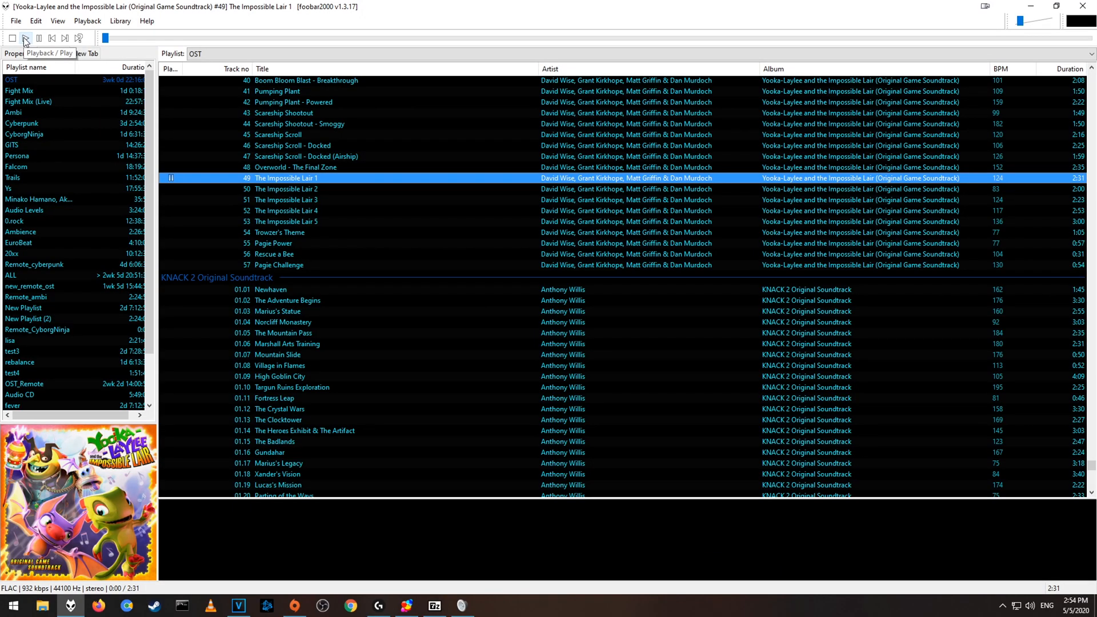
click(25, 38)
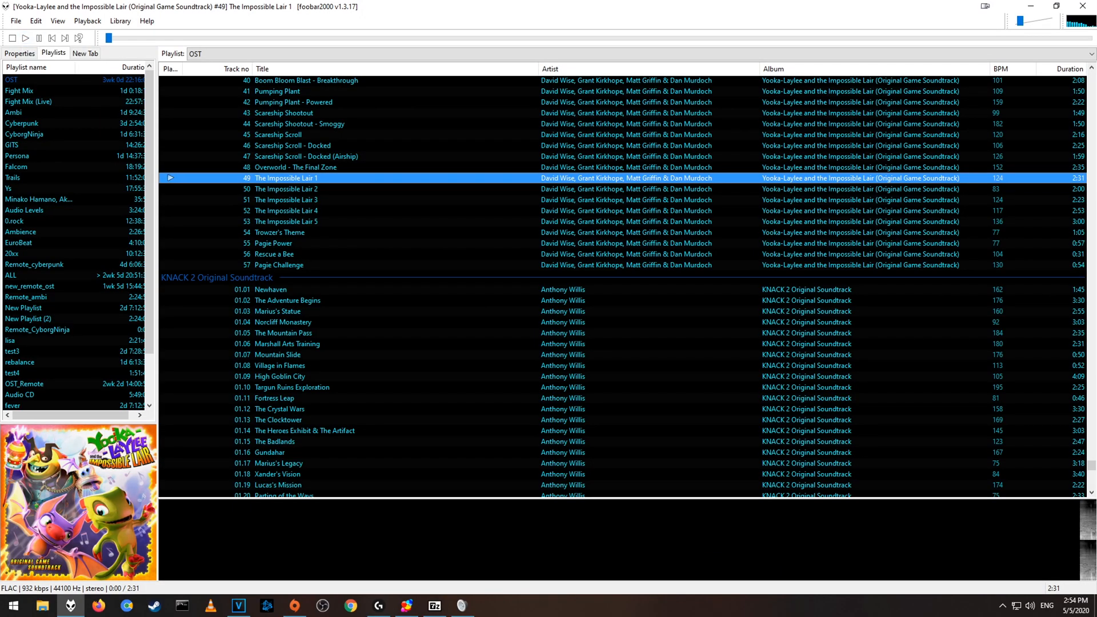